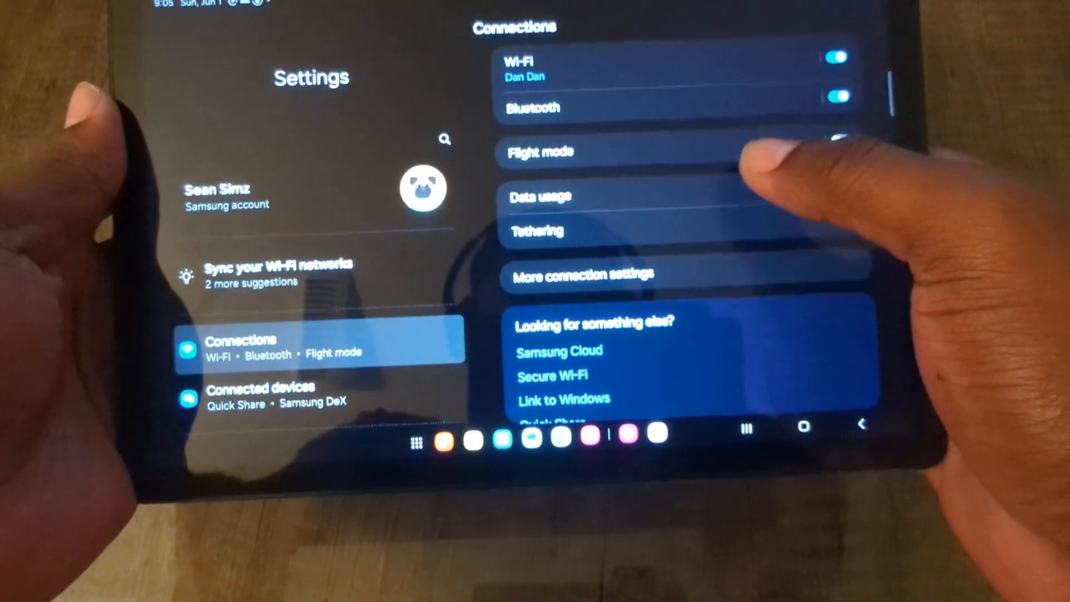
Go from the Connections overview into the Bluetooth device list.
{"action": "left_click", "coordinate": [531, 108]}
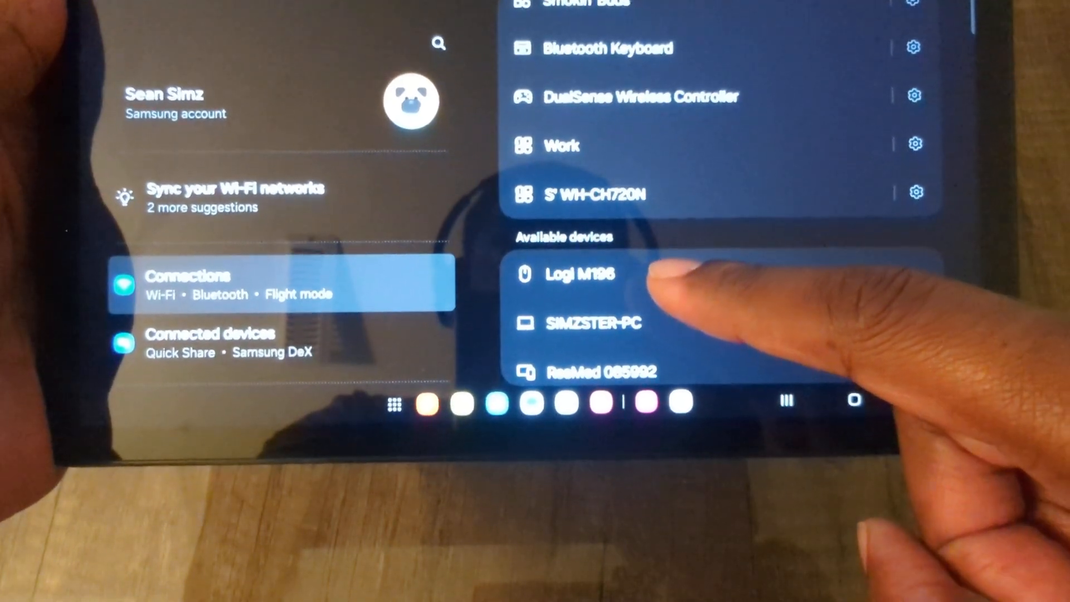
Start pairing the Logi M196 mouse from the available-devices list.
{"action": "left_click", "coordinate": [579, 273]}
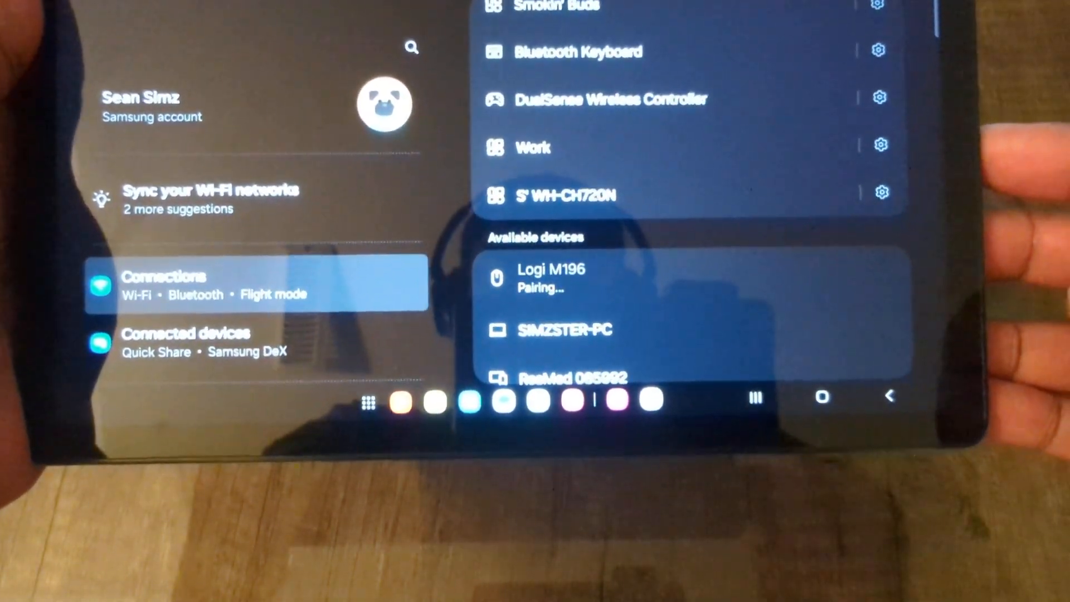